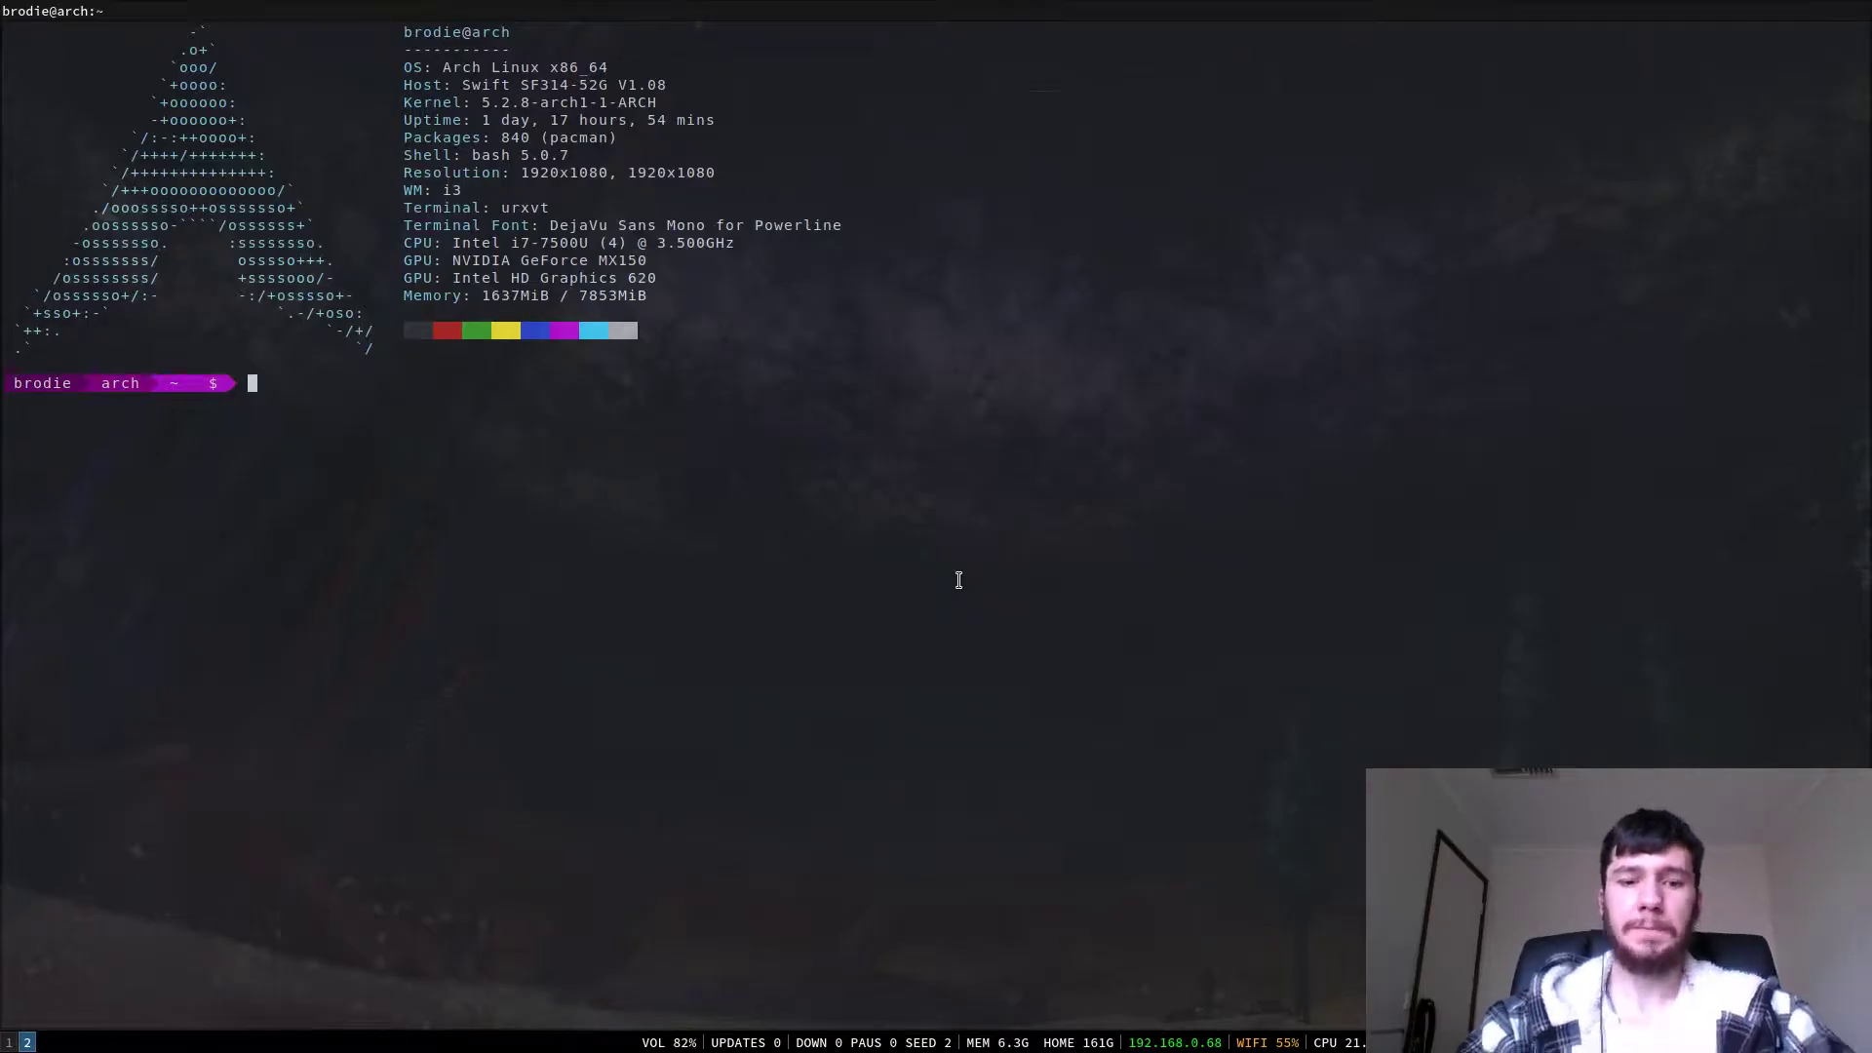
- Type `v .bashrc` at the bash prompt without running it yet
text(v .)
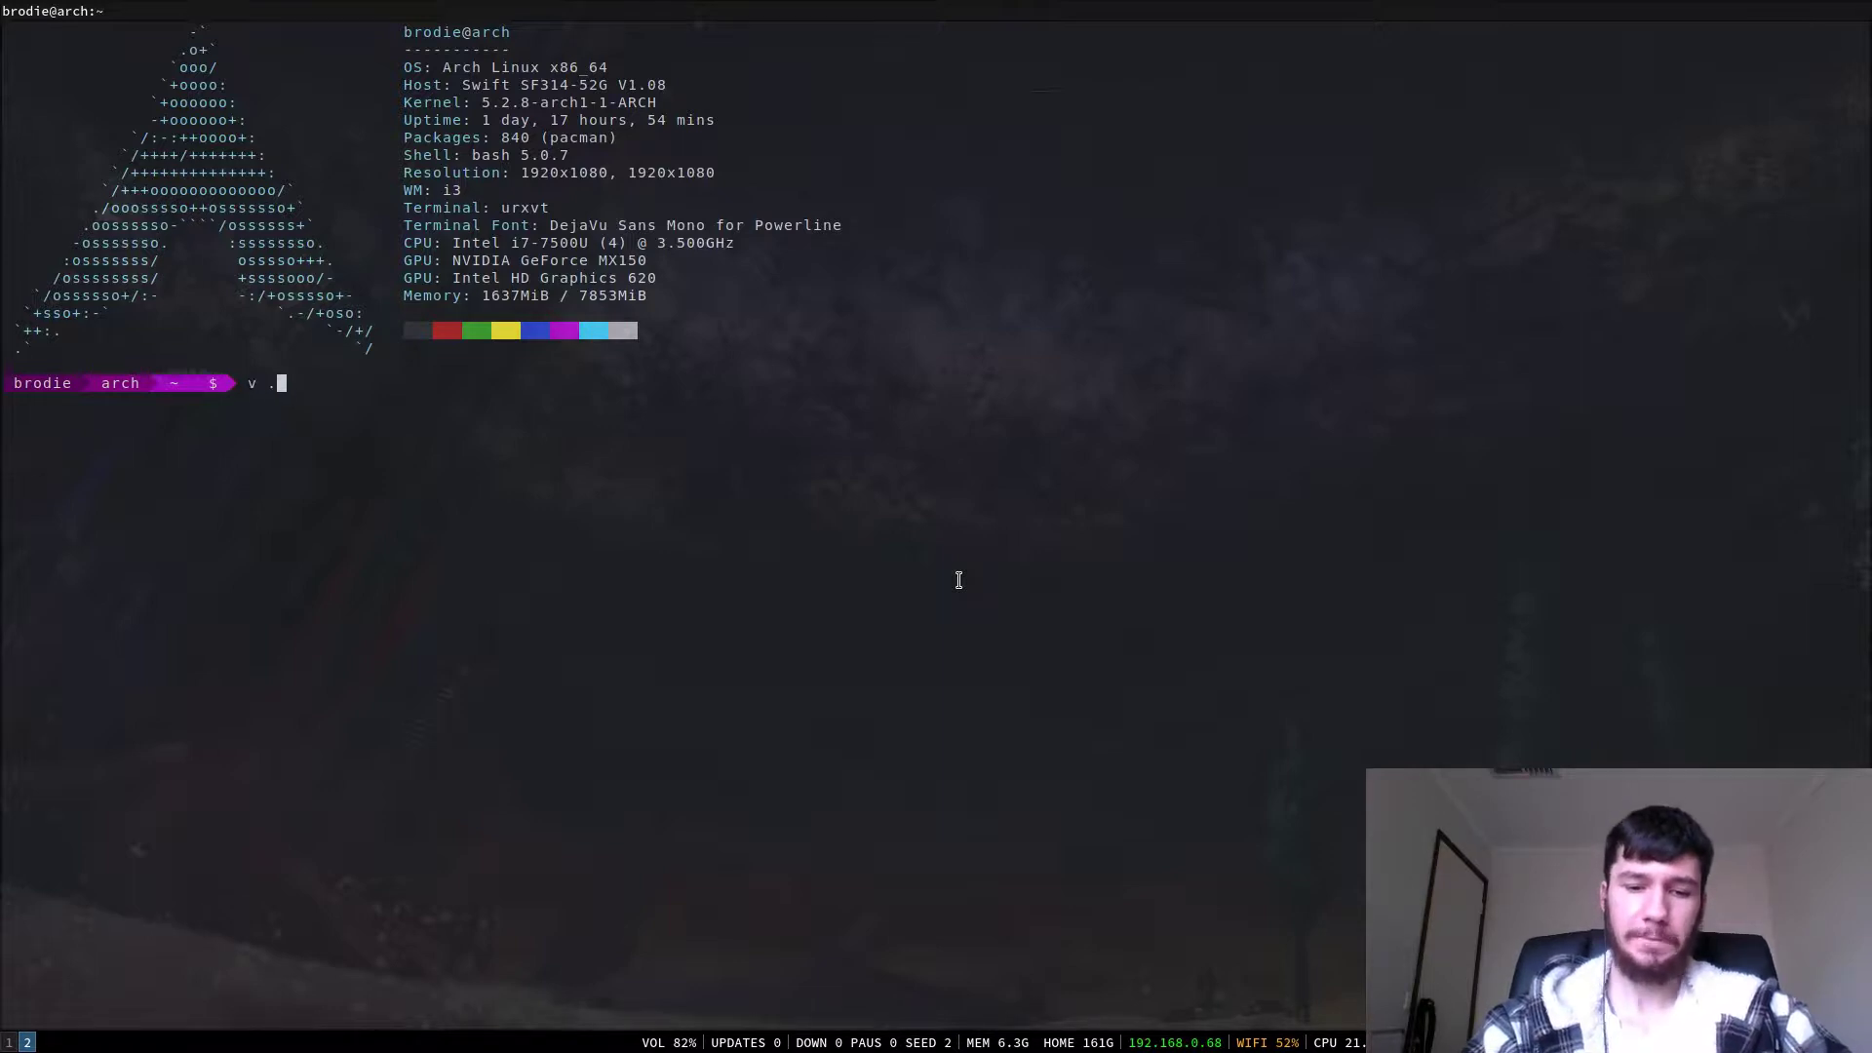
text(bashrc)
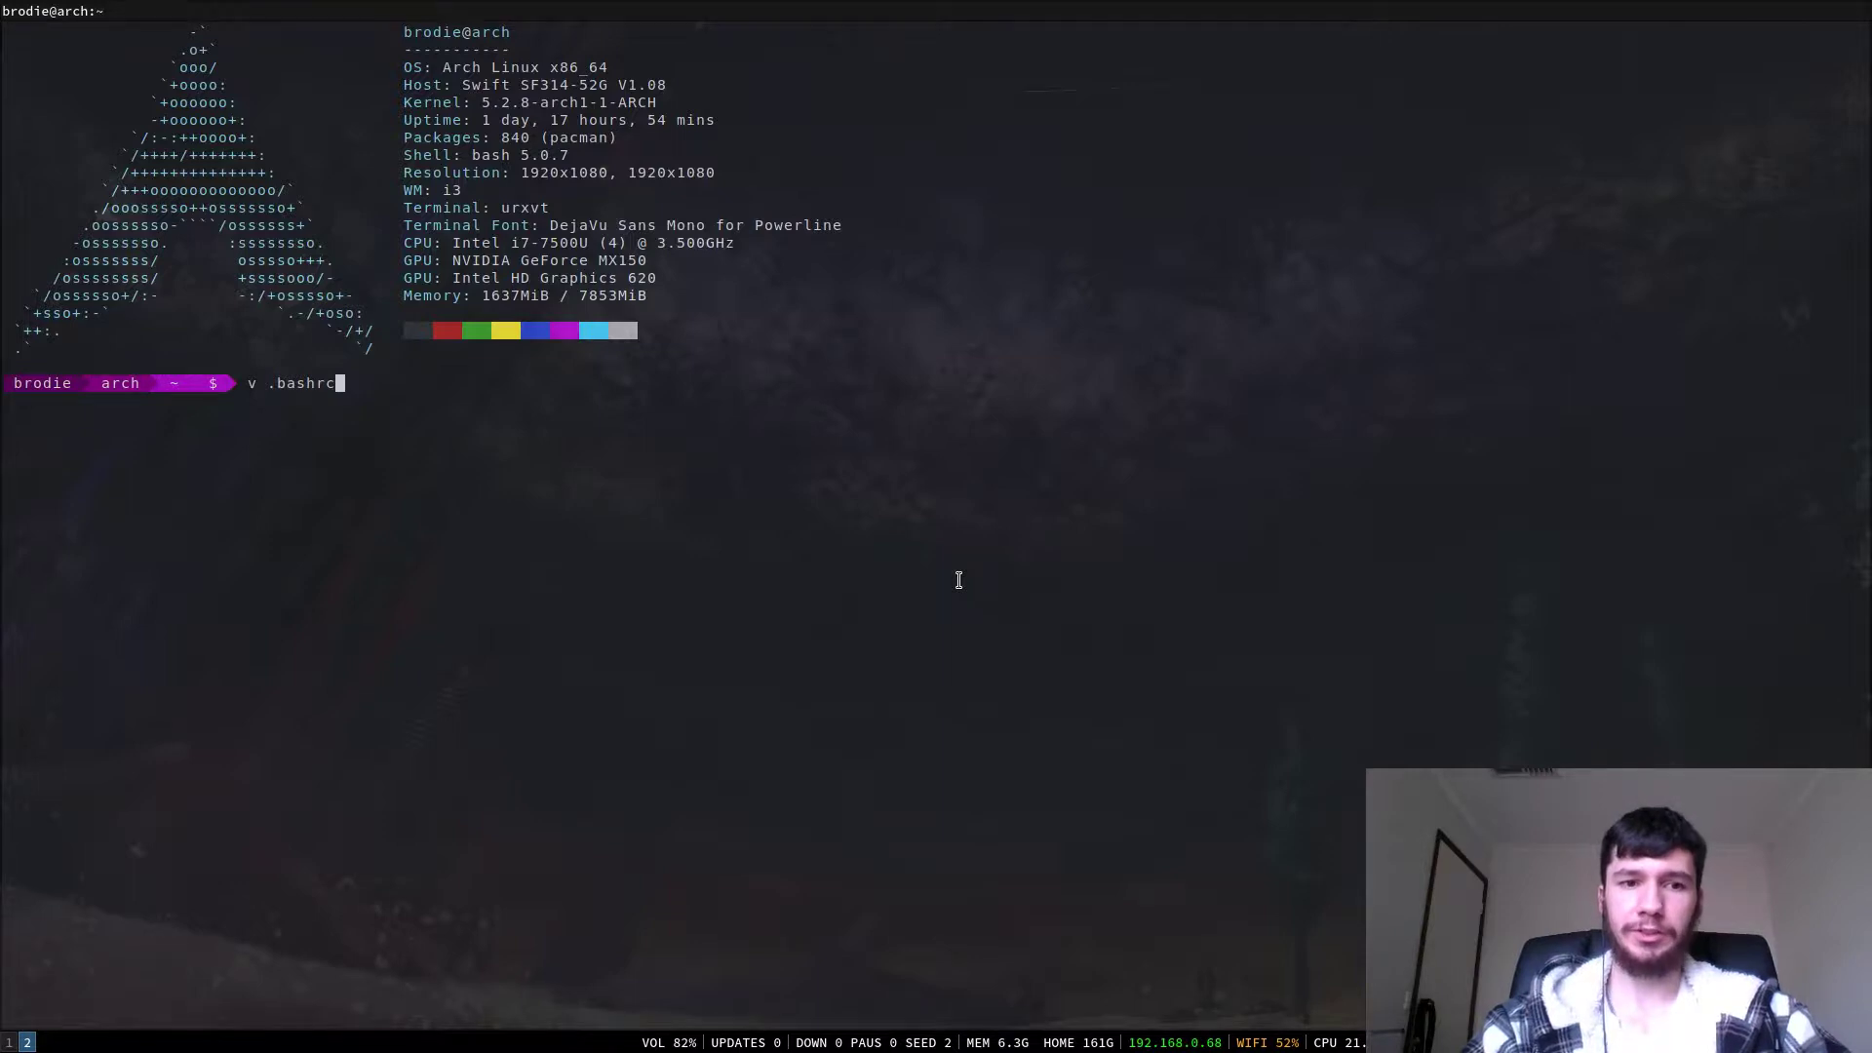
- Run `v .bashrc` to open .bashrc in Neovim and review the v and r aliases
key(Return)
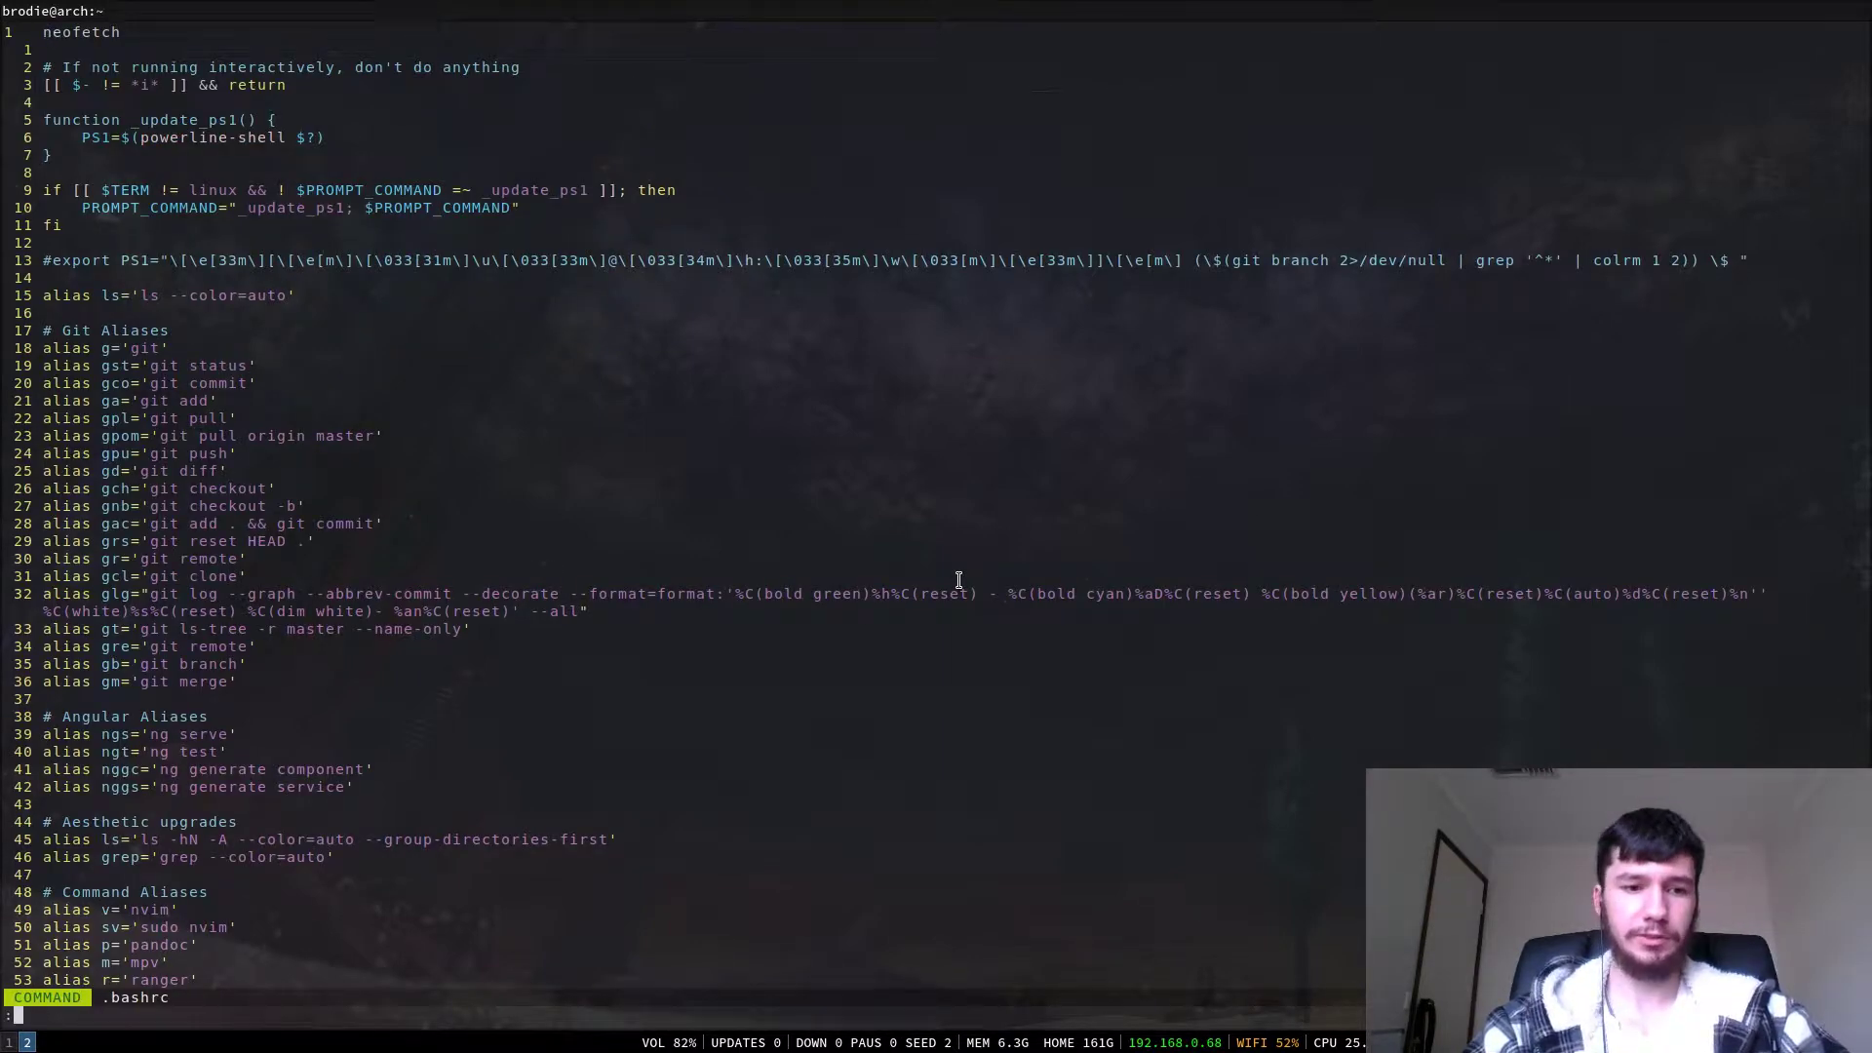
key(Return)
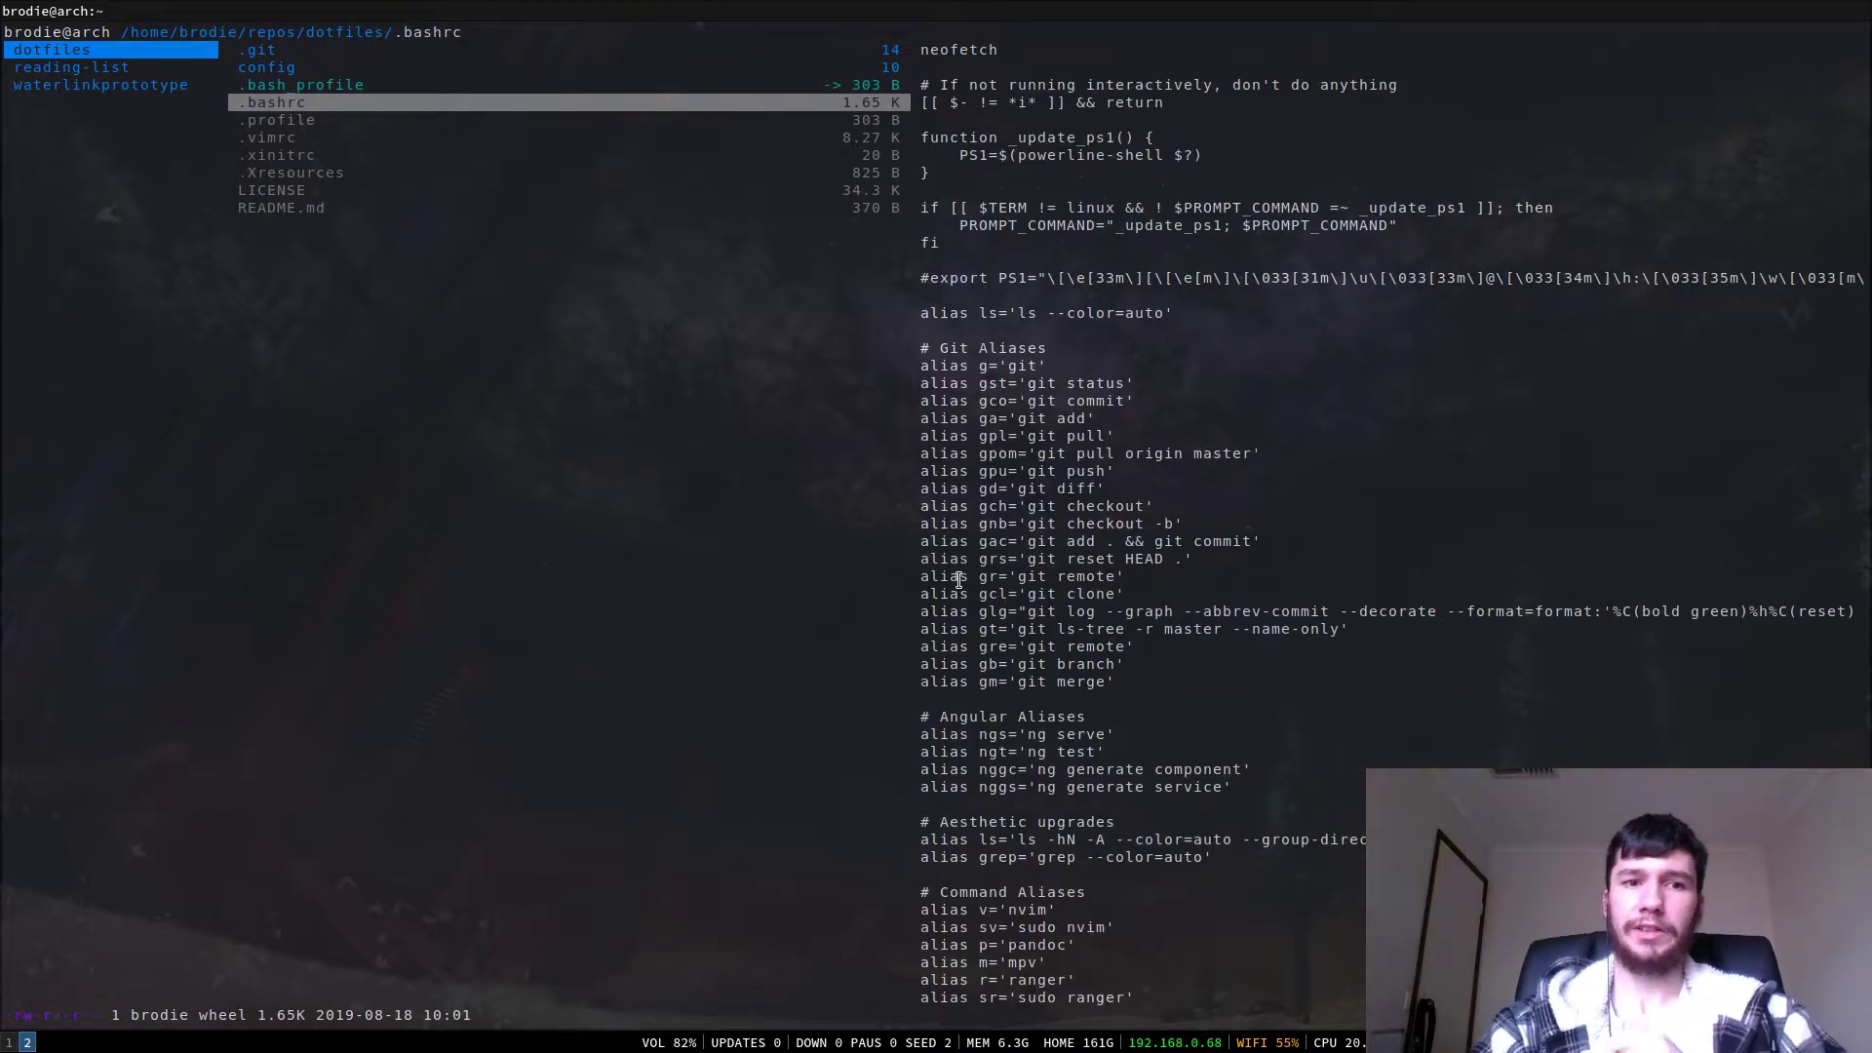
- Highlight .bashrc in ranger's ~/repos/dotfiles listing to preview it
click(279, 119)
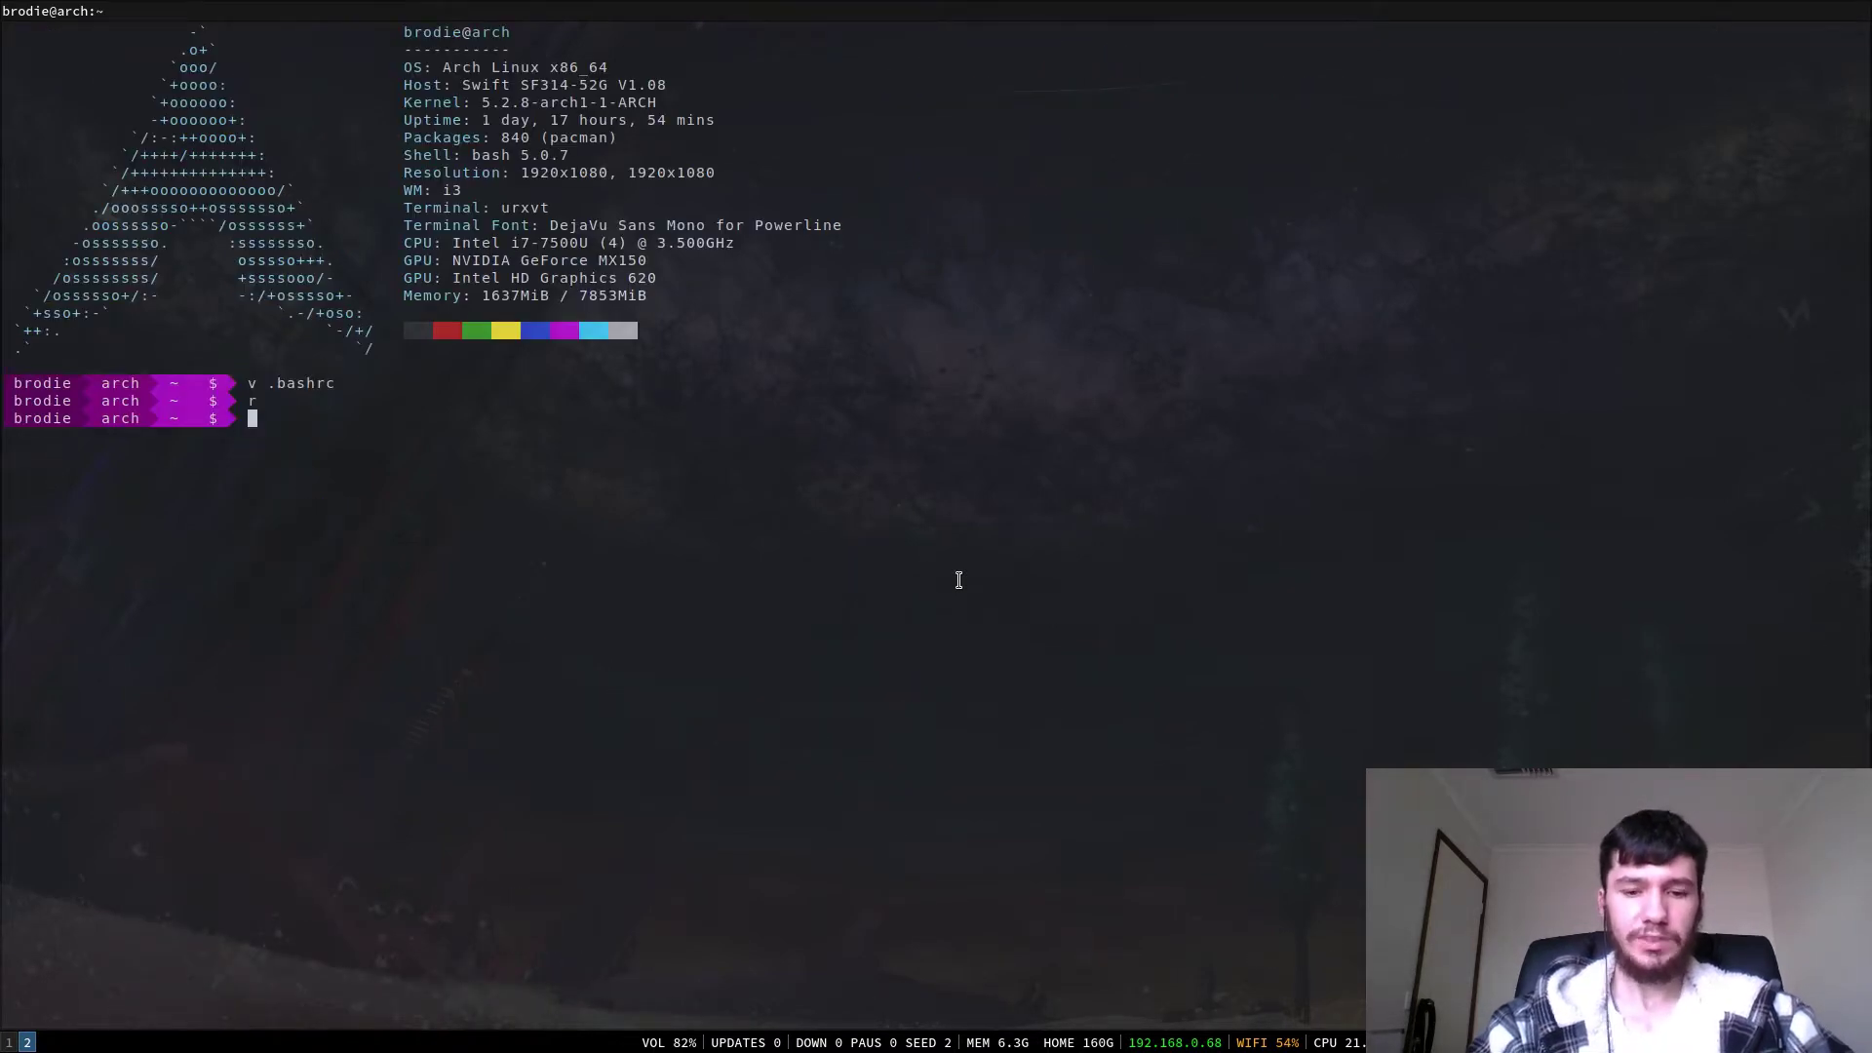
- Run `ln -s ~/repos/dotfiles/.profile ~/.profile` to create the symlink
text(ln -S)
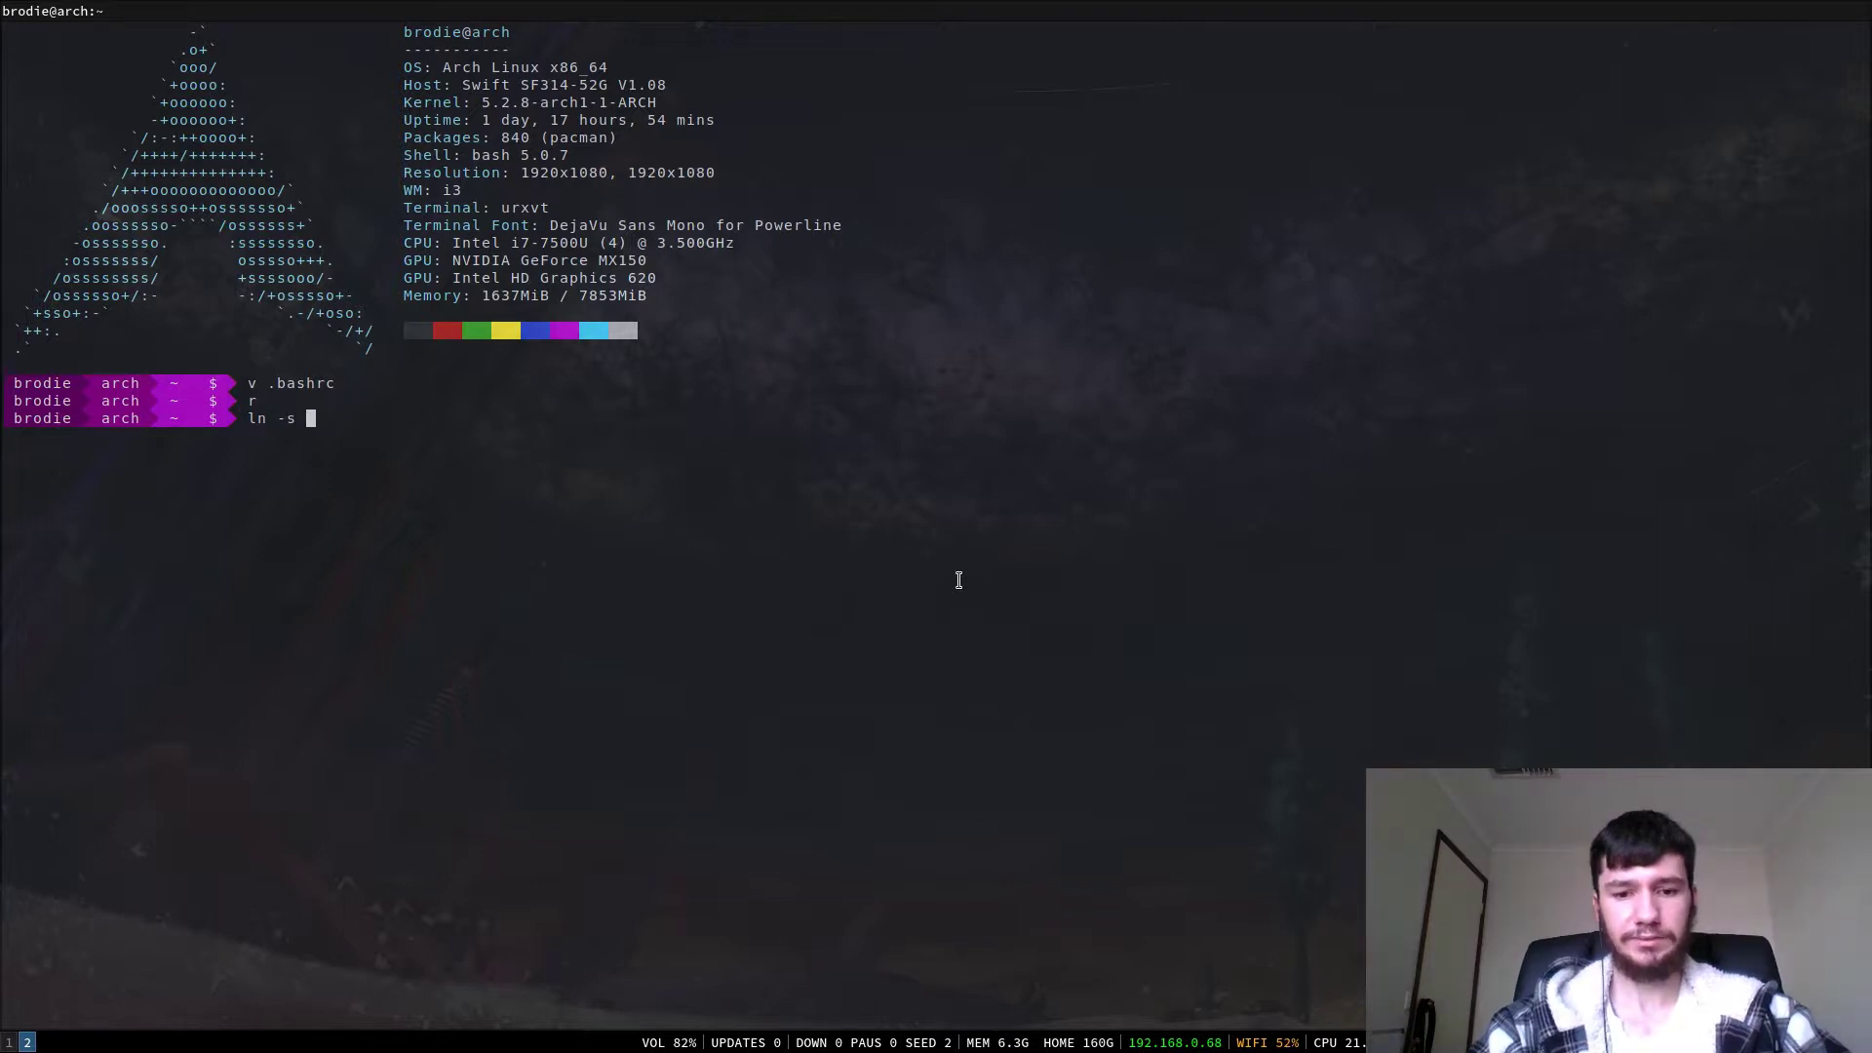
text(~/)
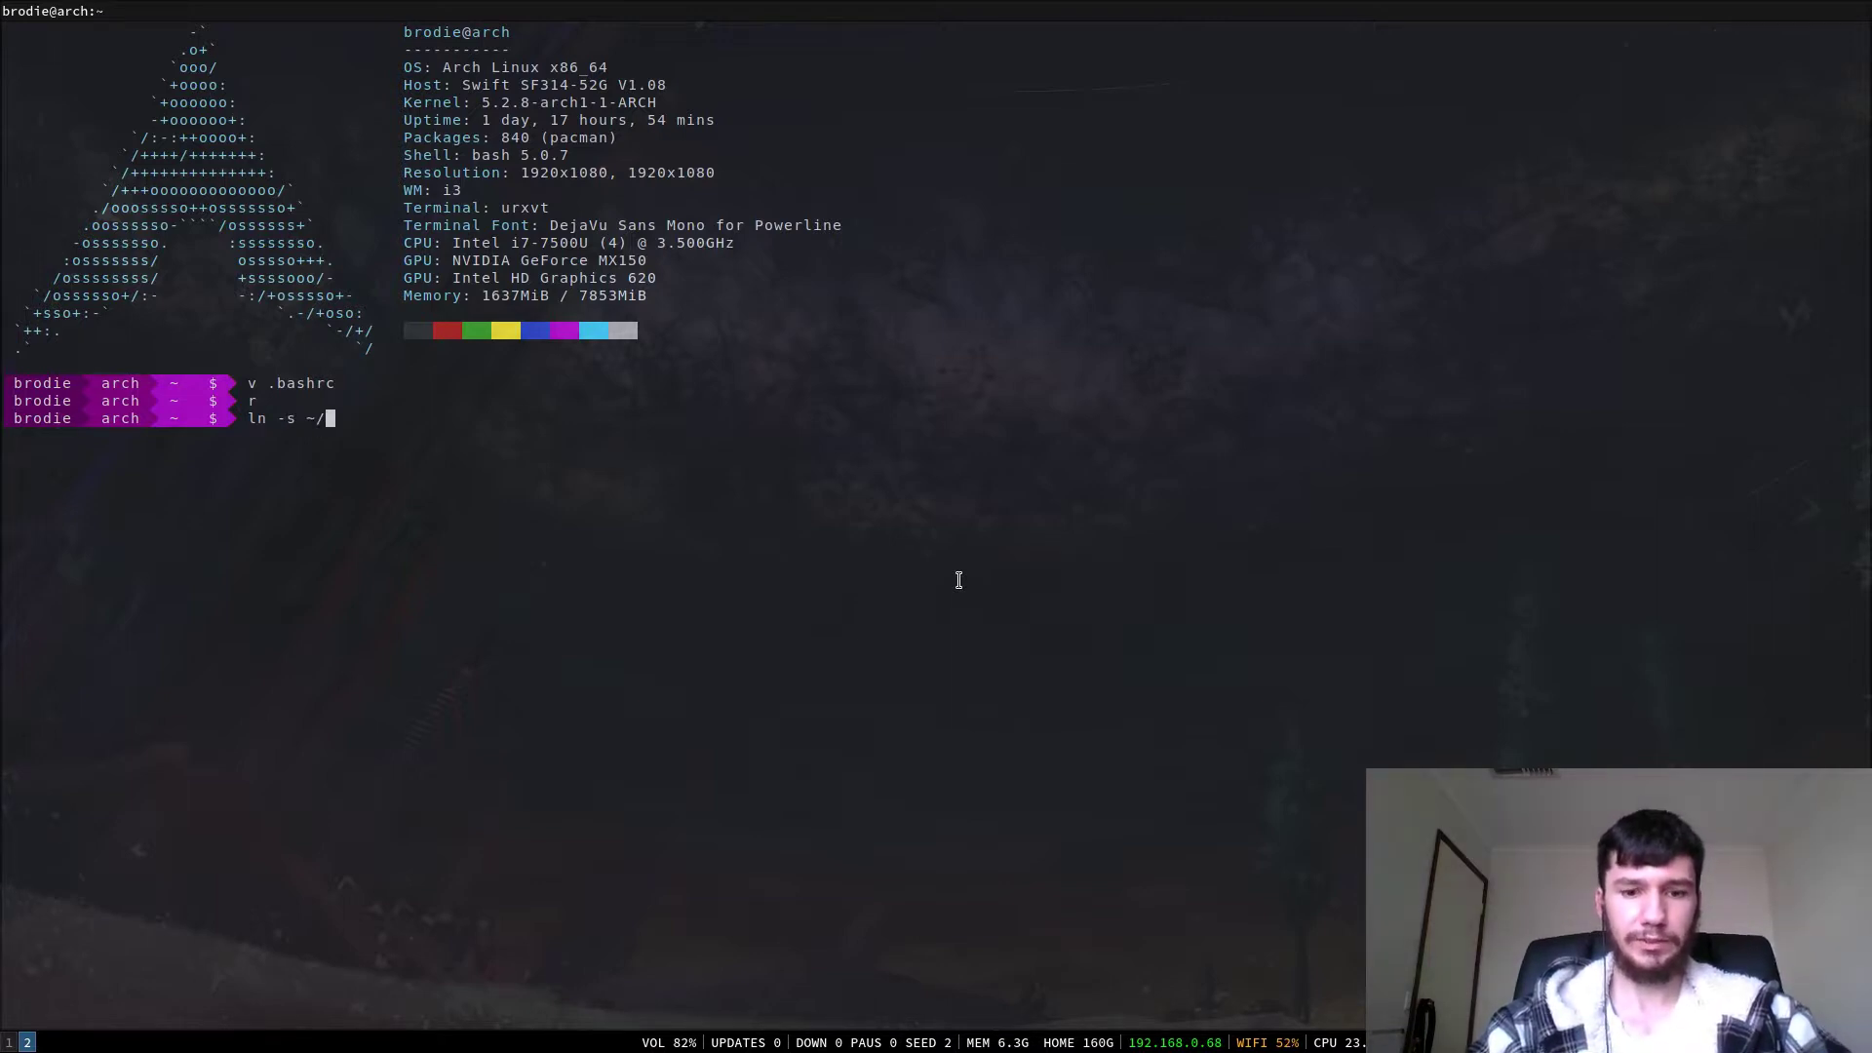
text(repos/)
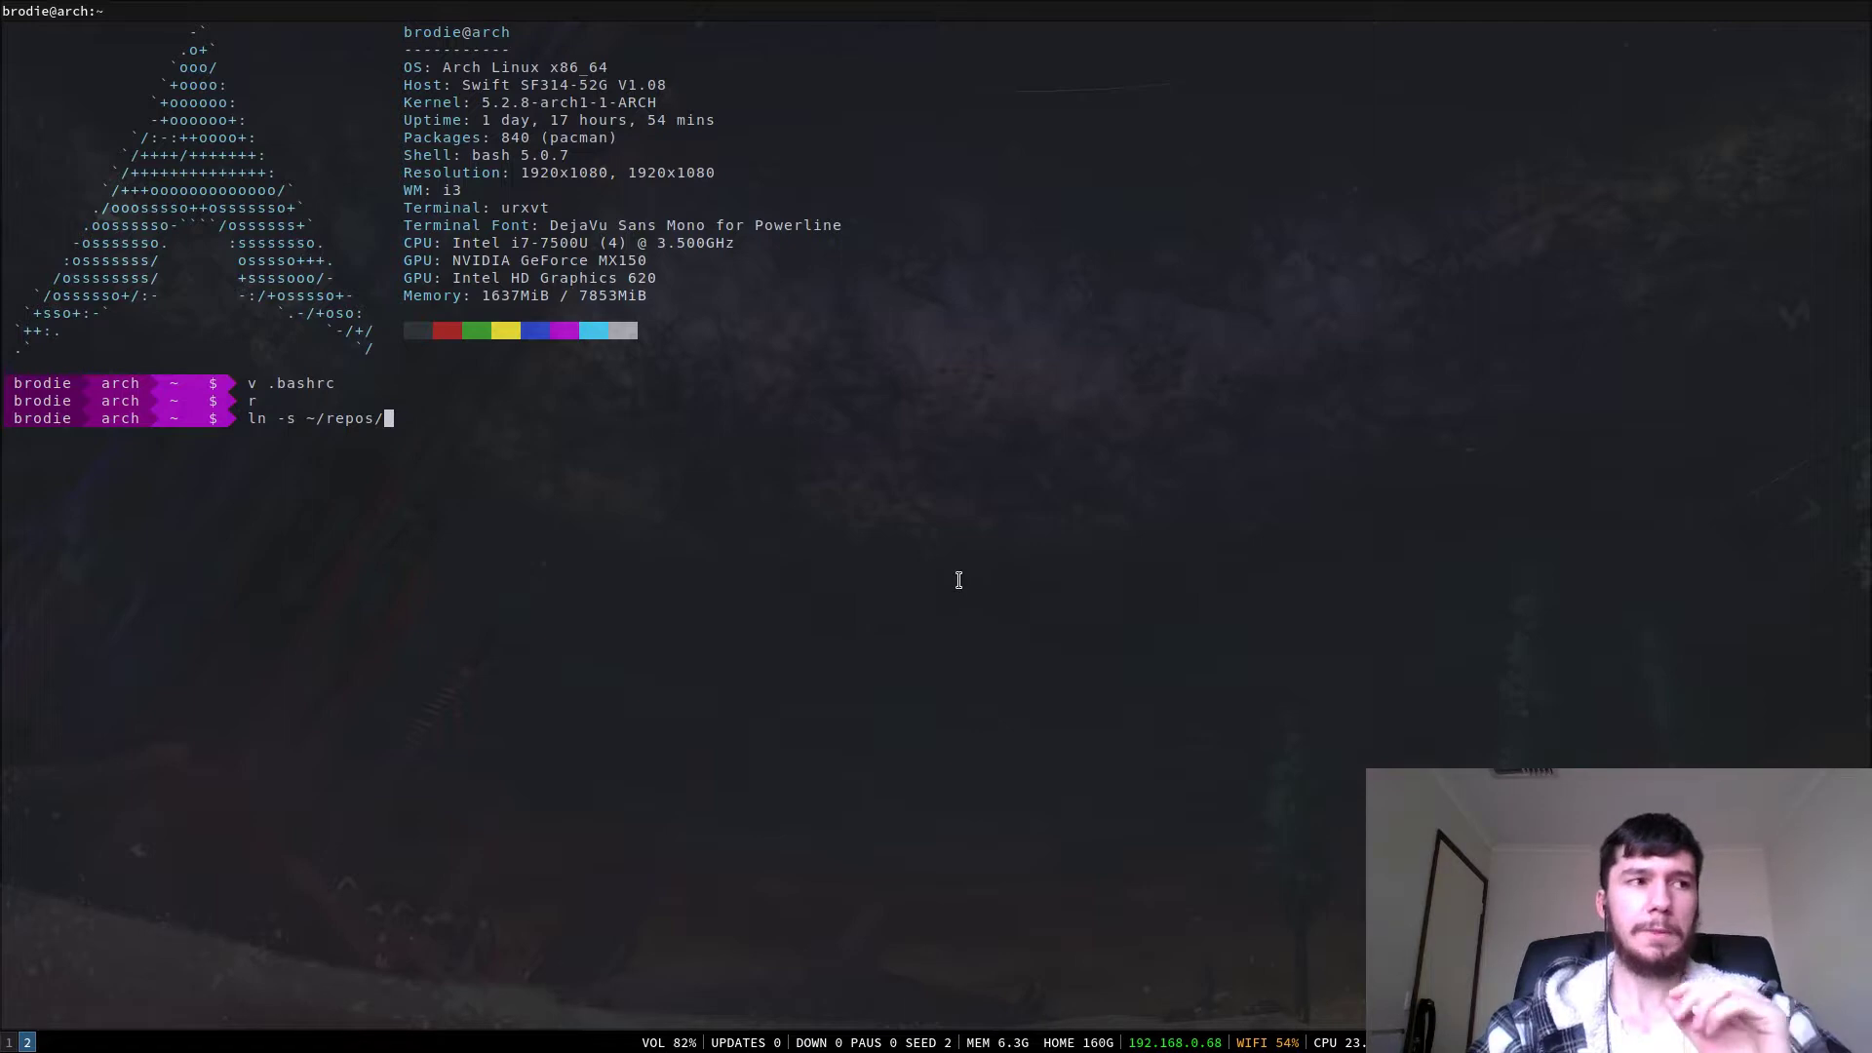
text(.pr)
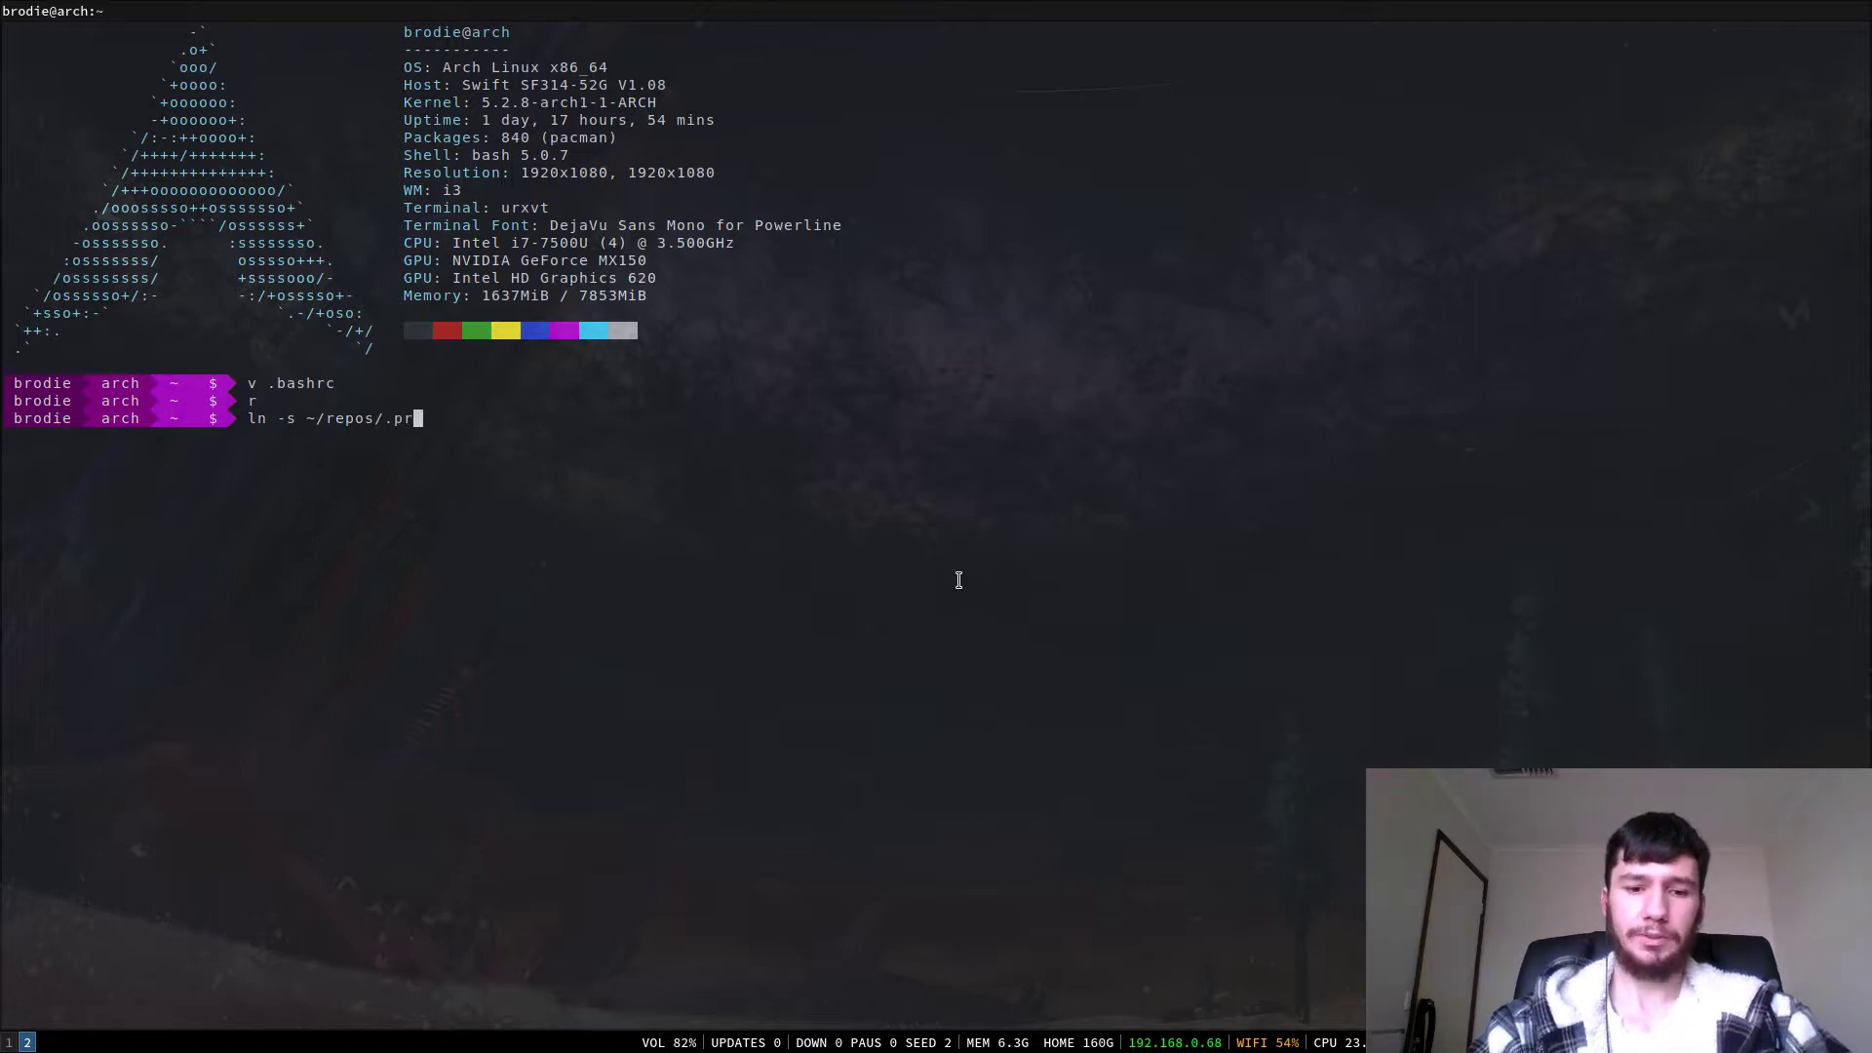
text(do)
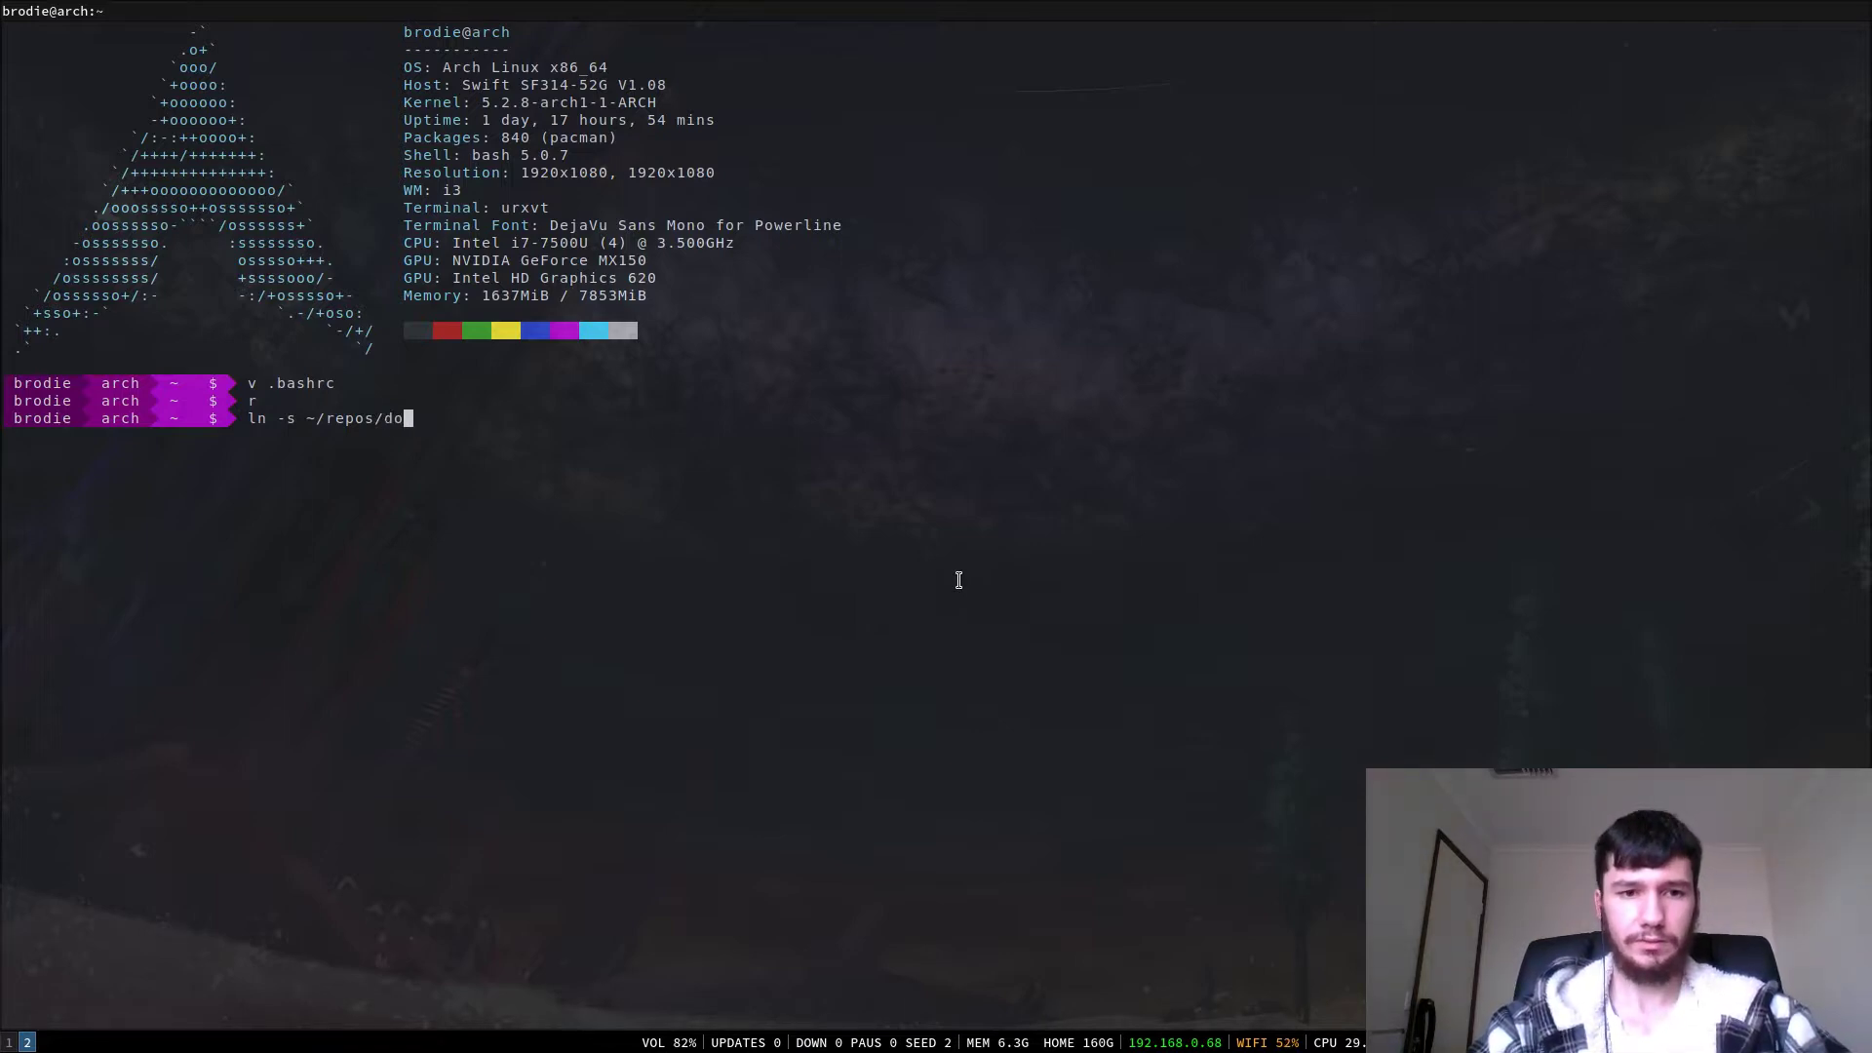
text(tfiles/)
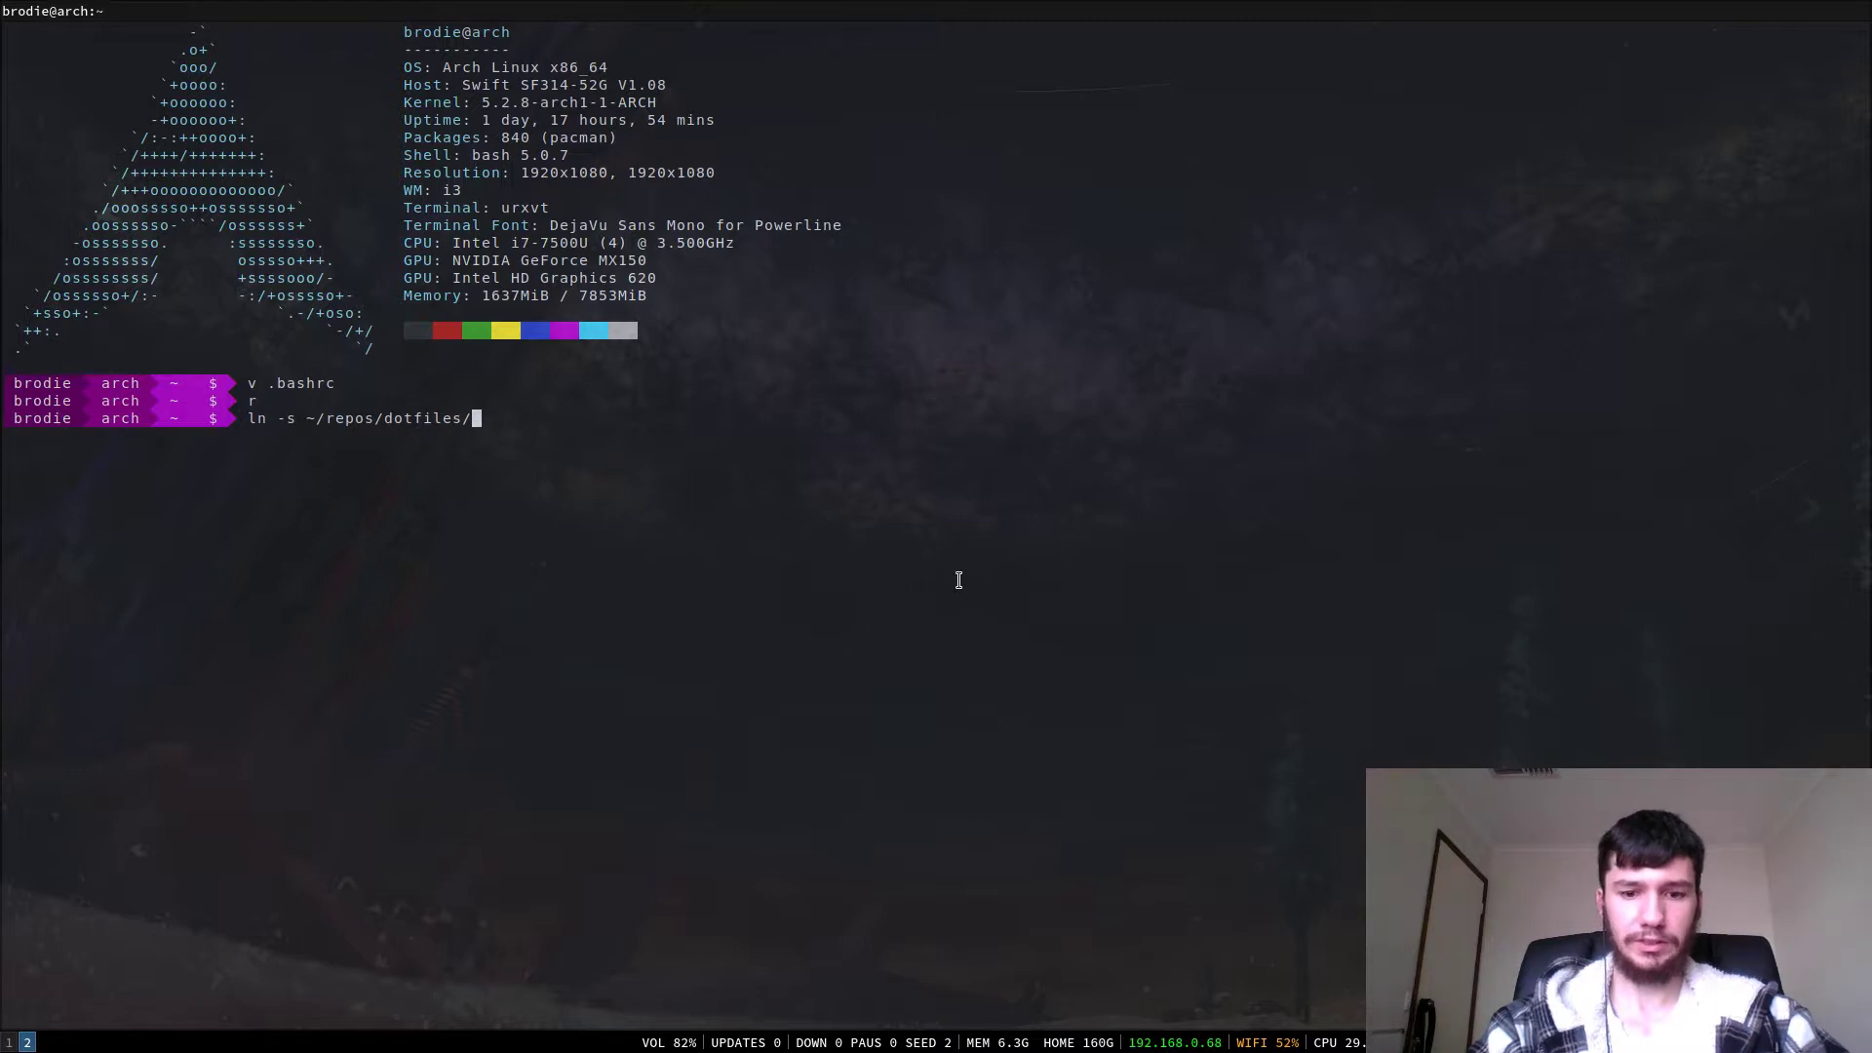
text(.profile)
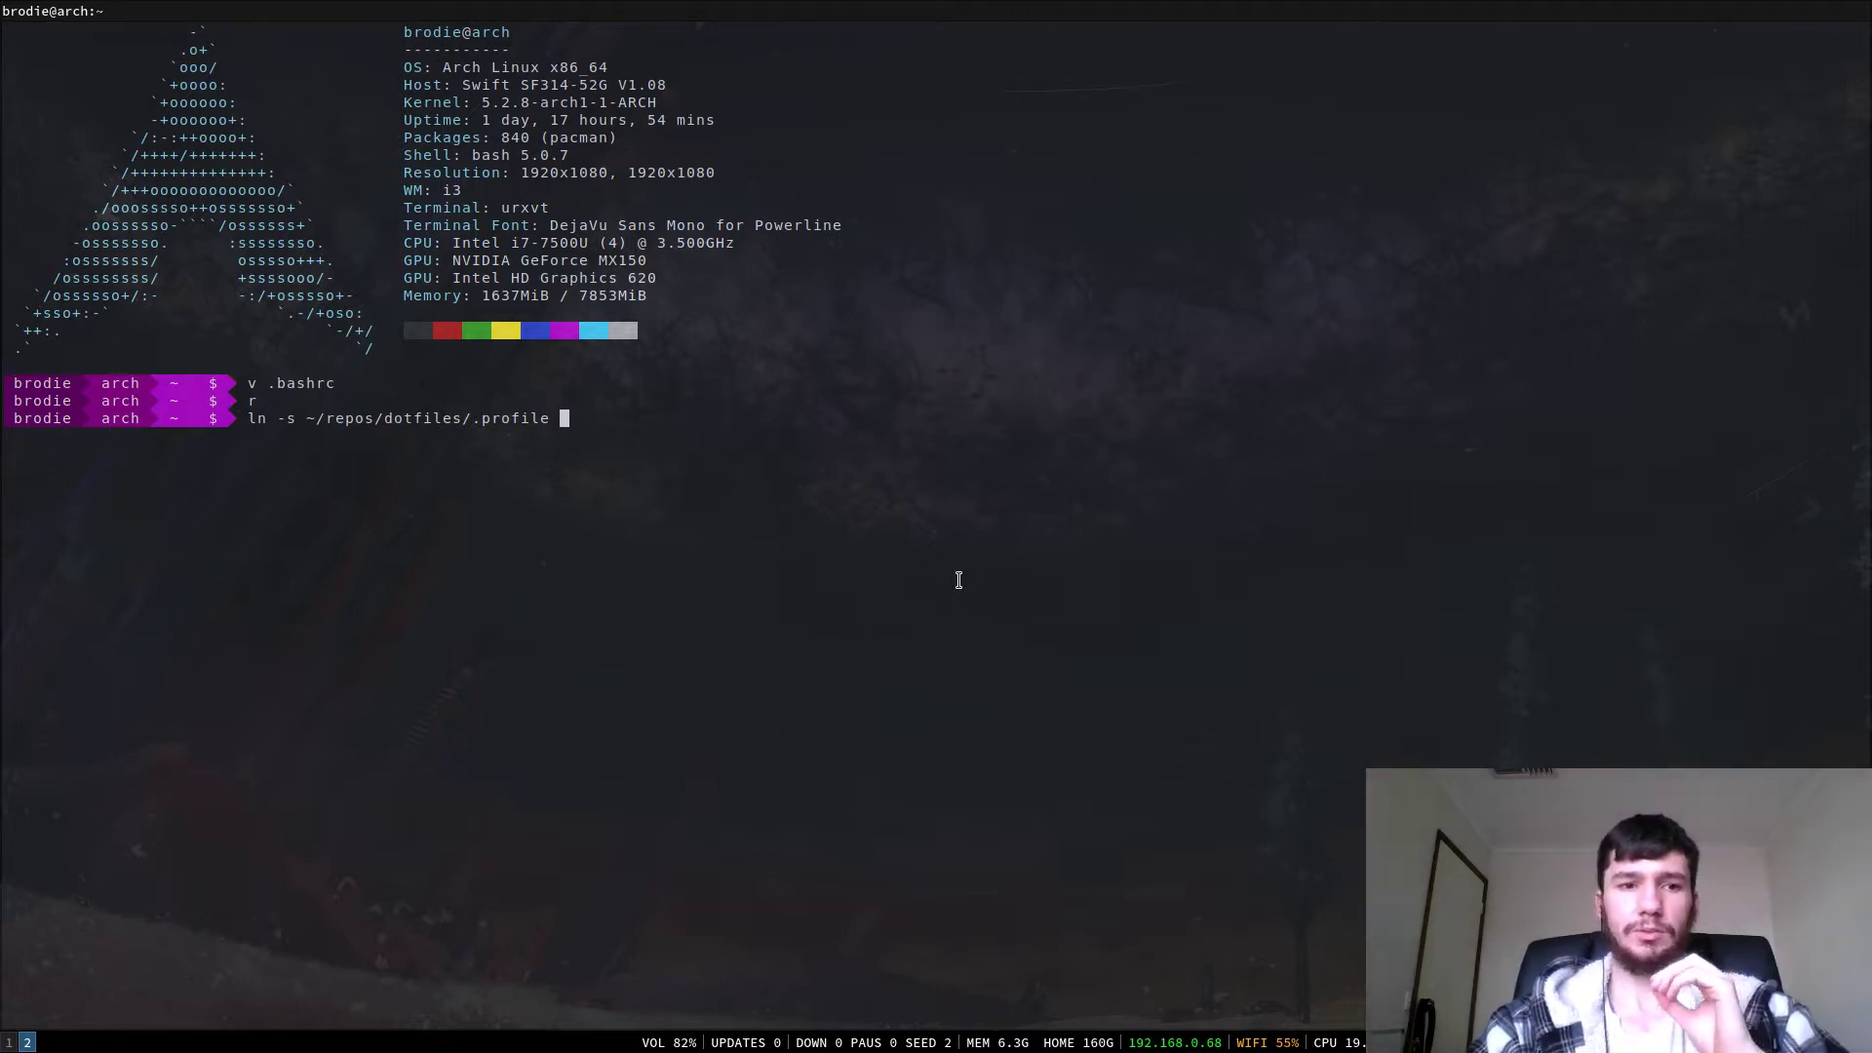
text(~/)
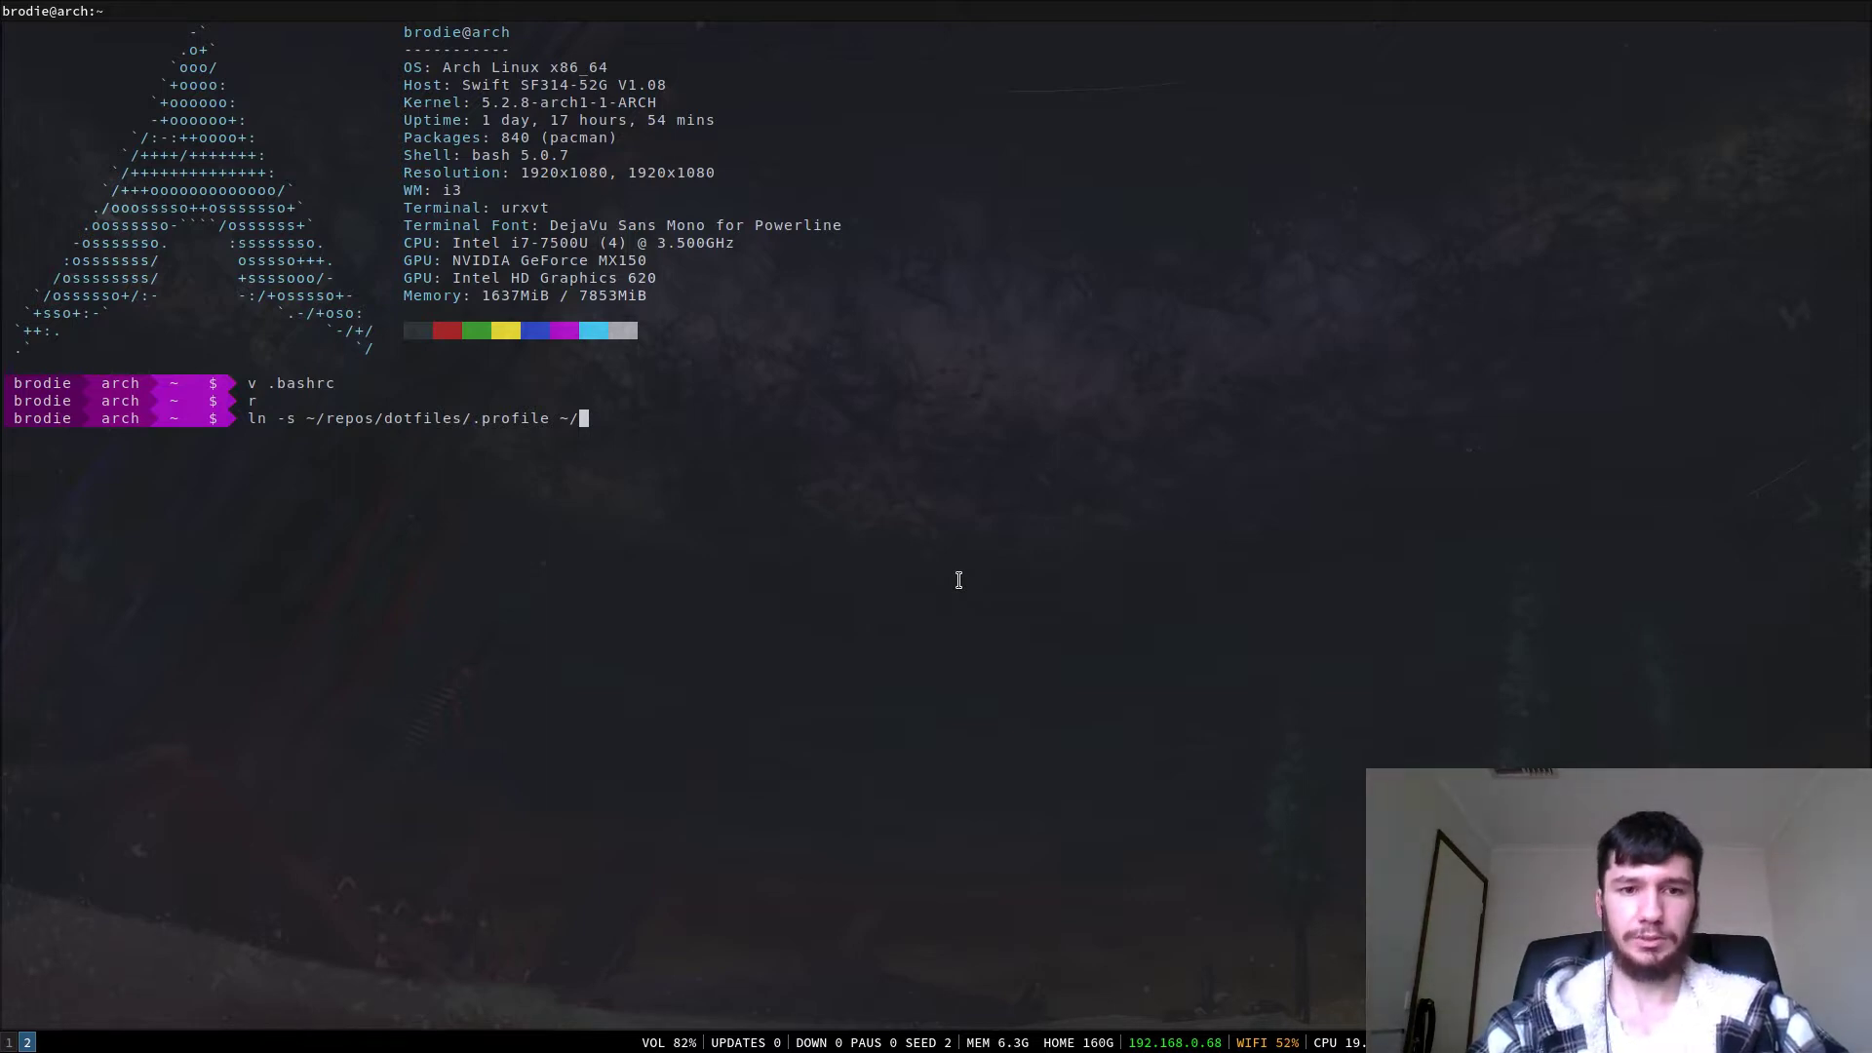
text(p)
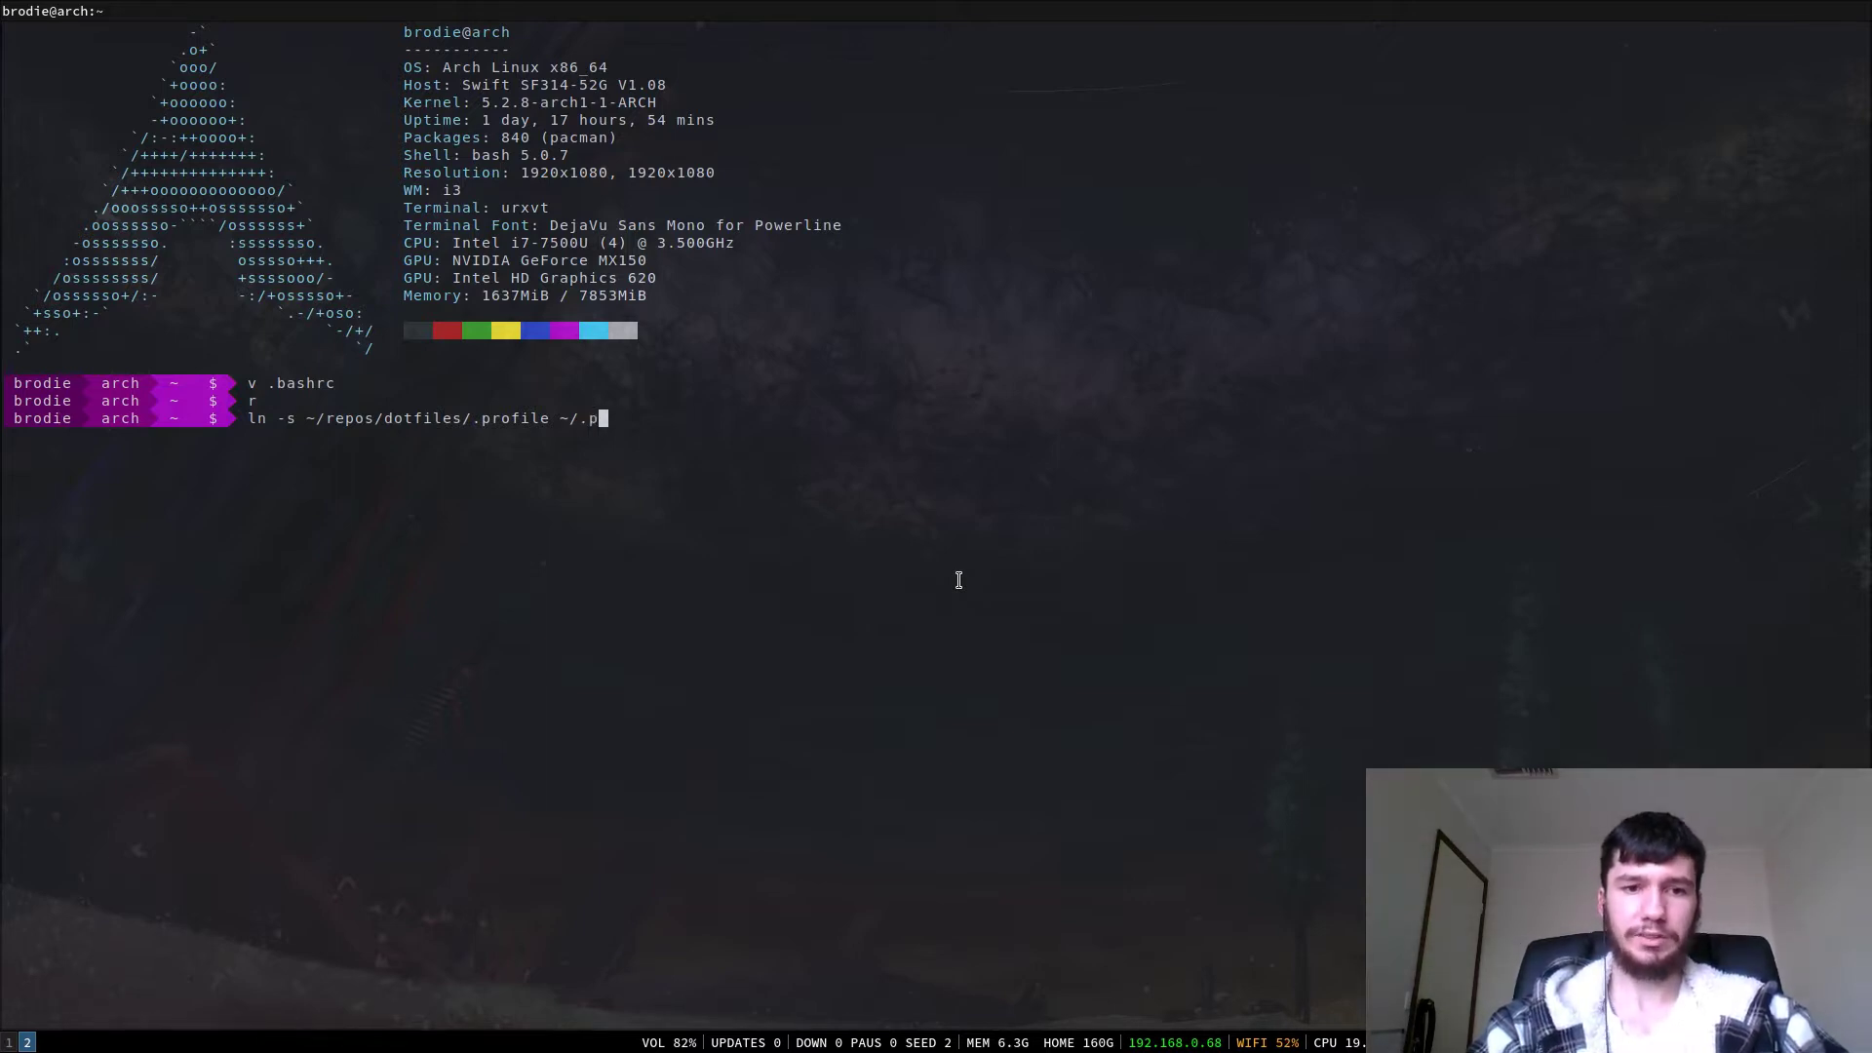
key(Return)
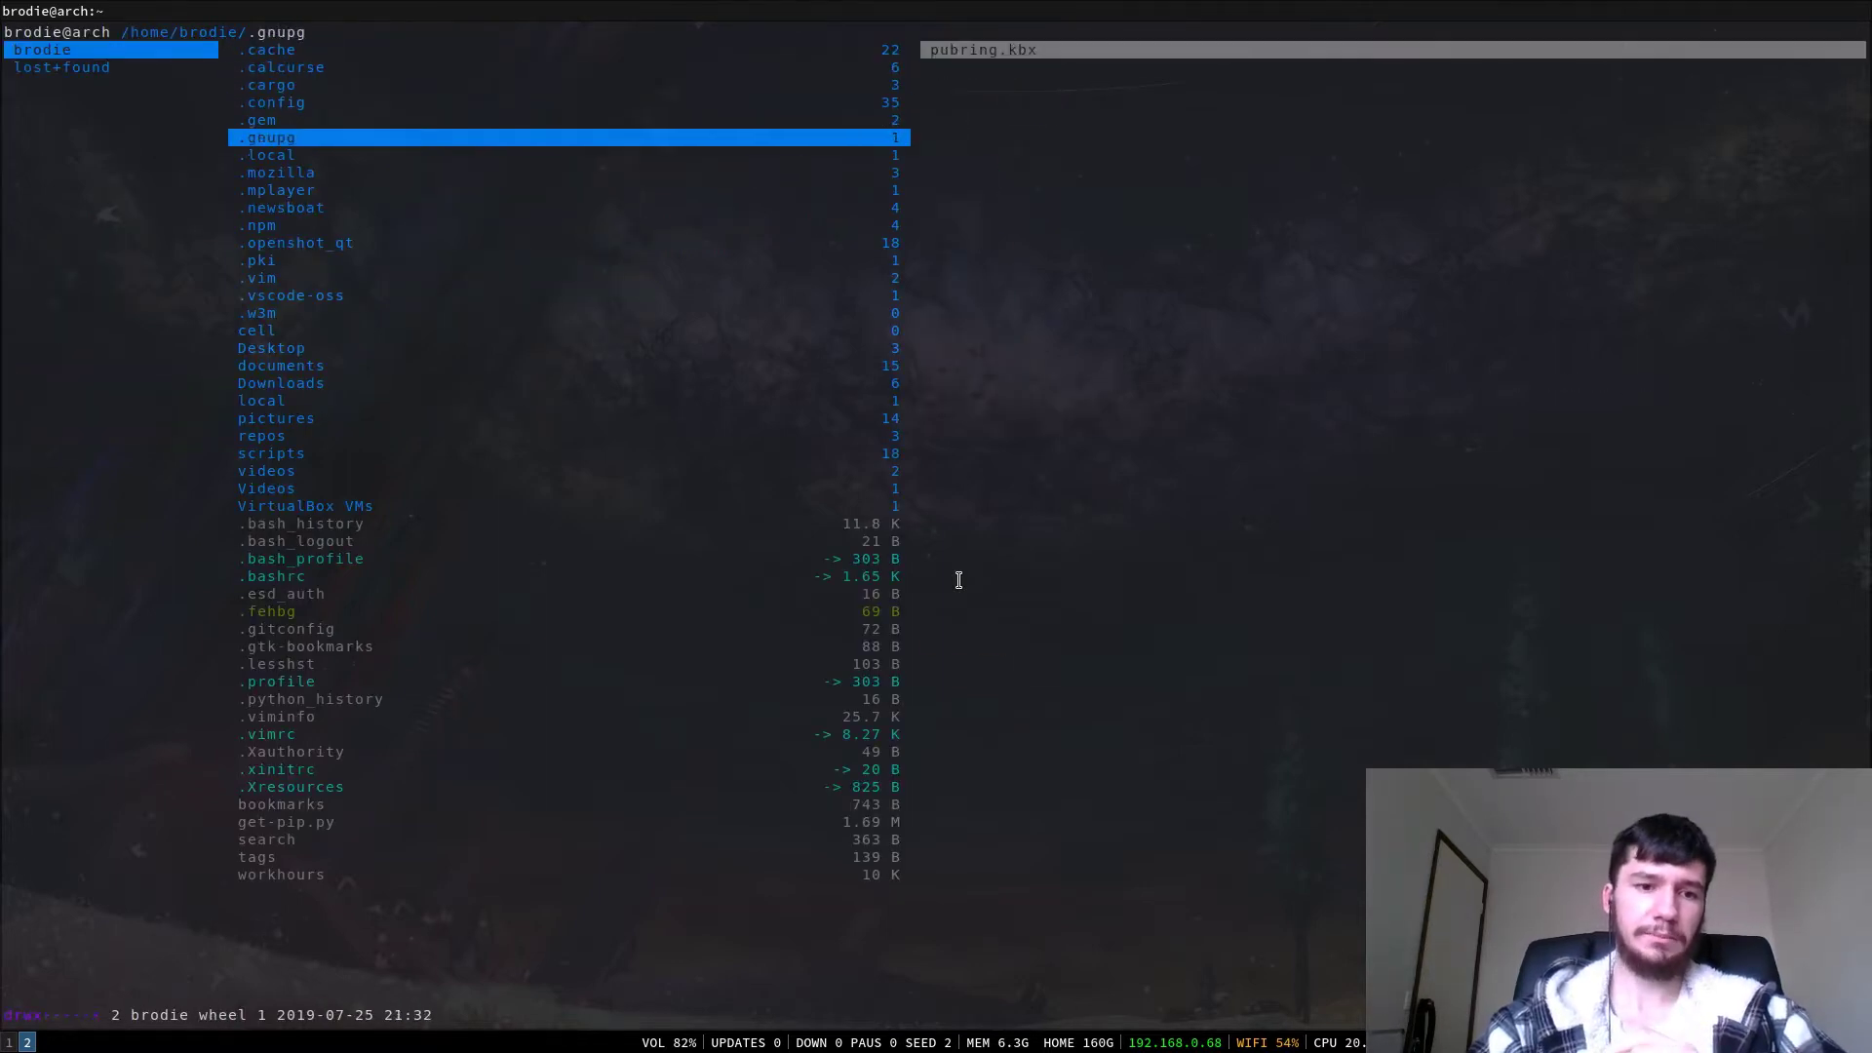
- Highlight .profile in ranger's home listing to confirm it points to ~/repos/dotfiles/.profile
click(280, 680)
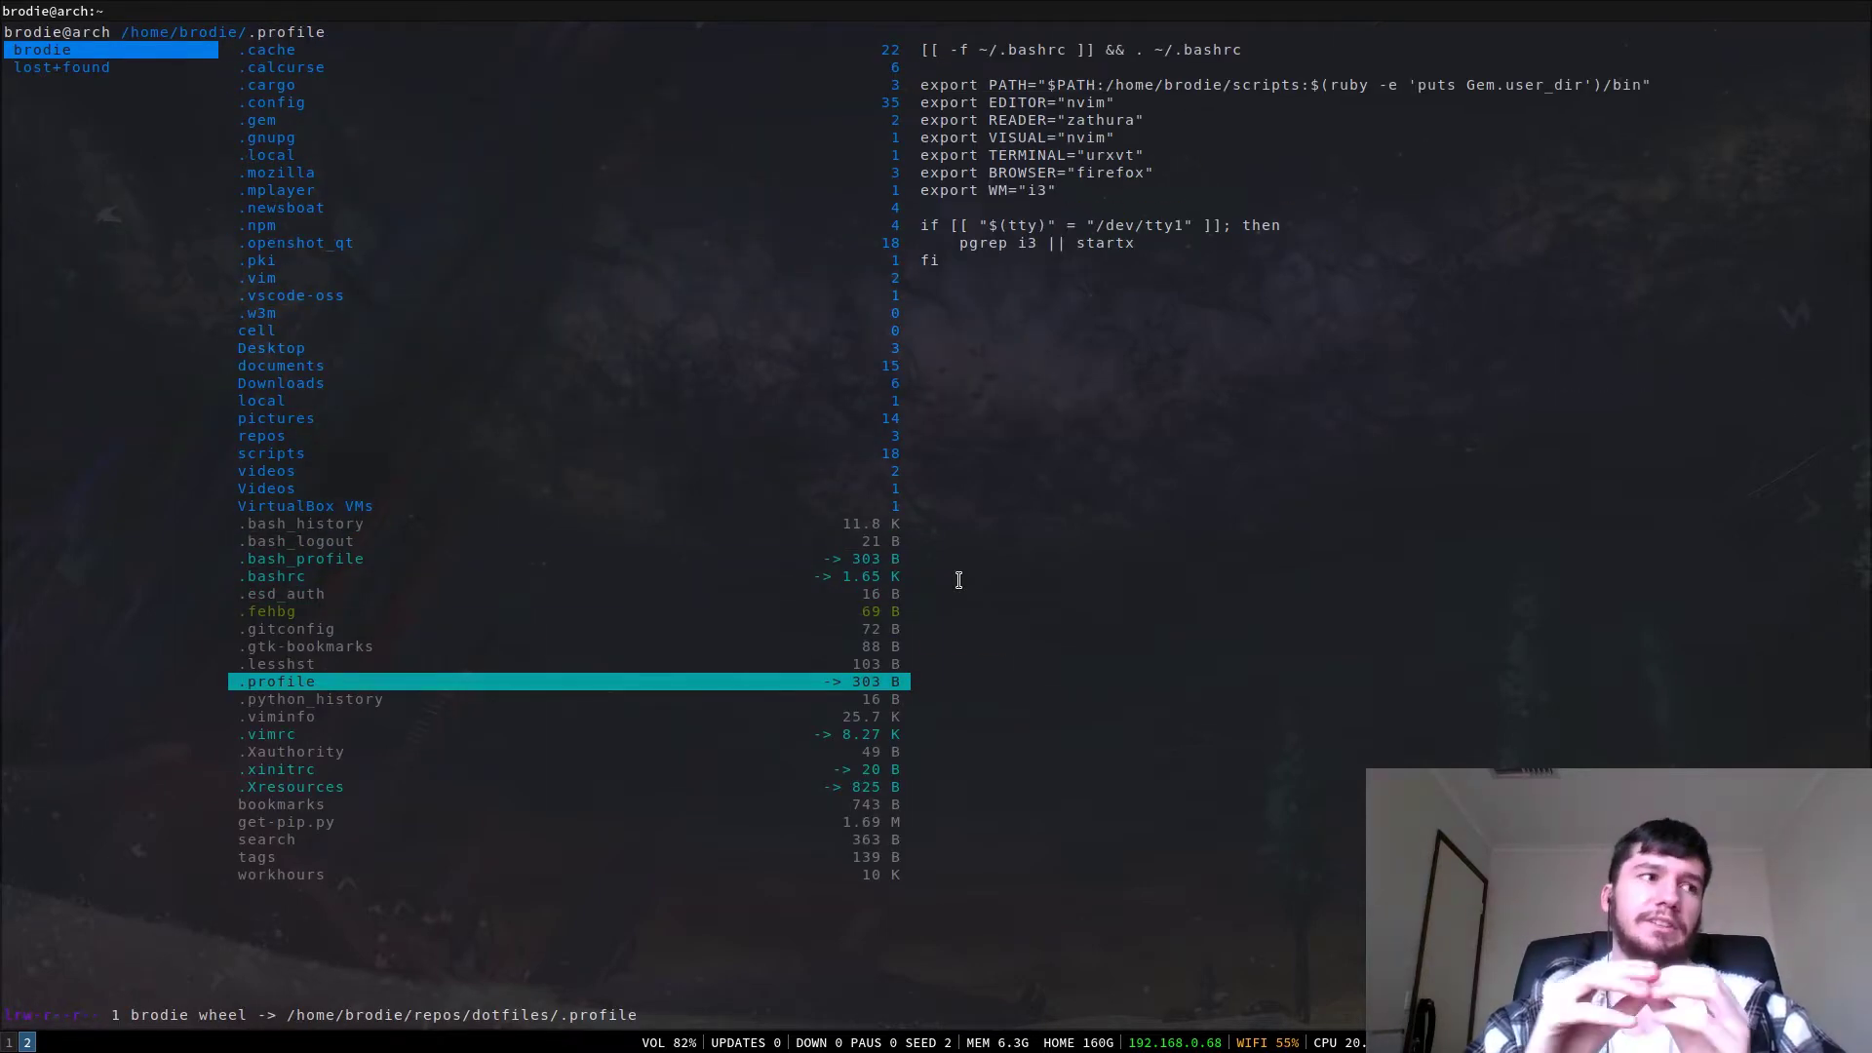